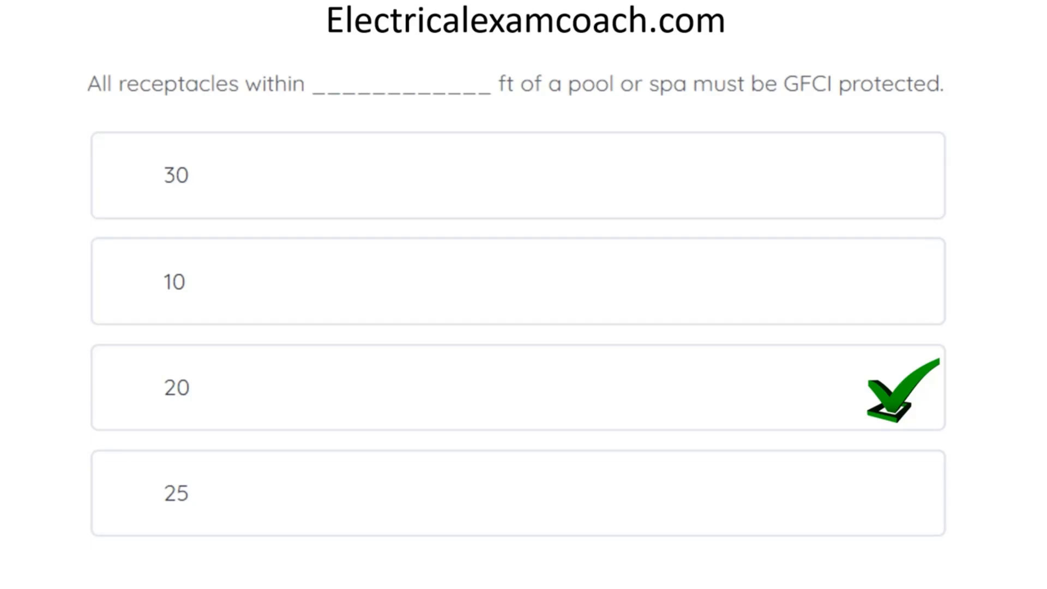
mouse_move(141, 221)
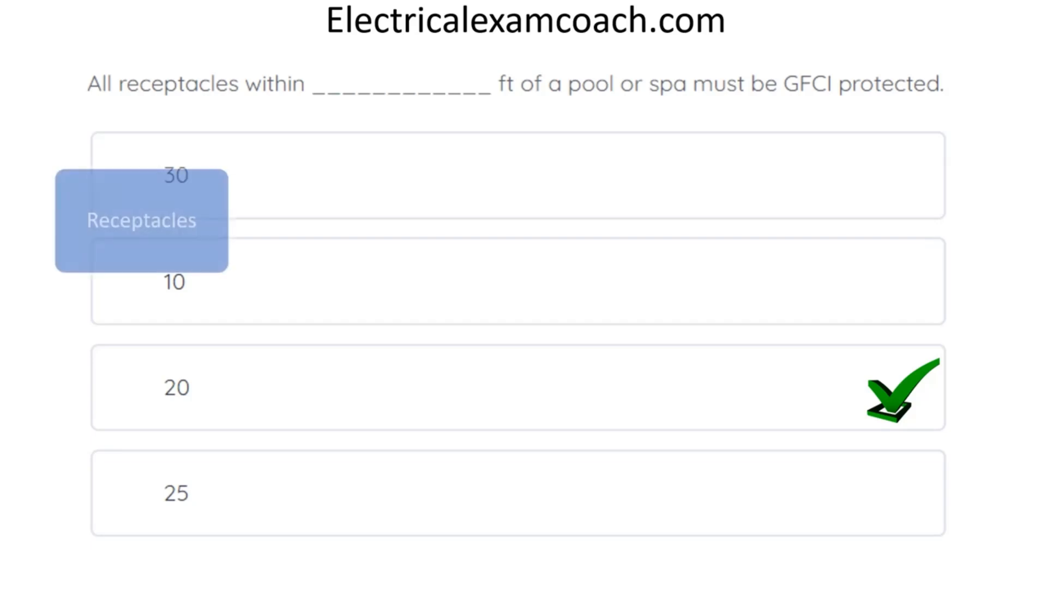